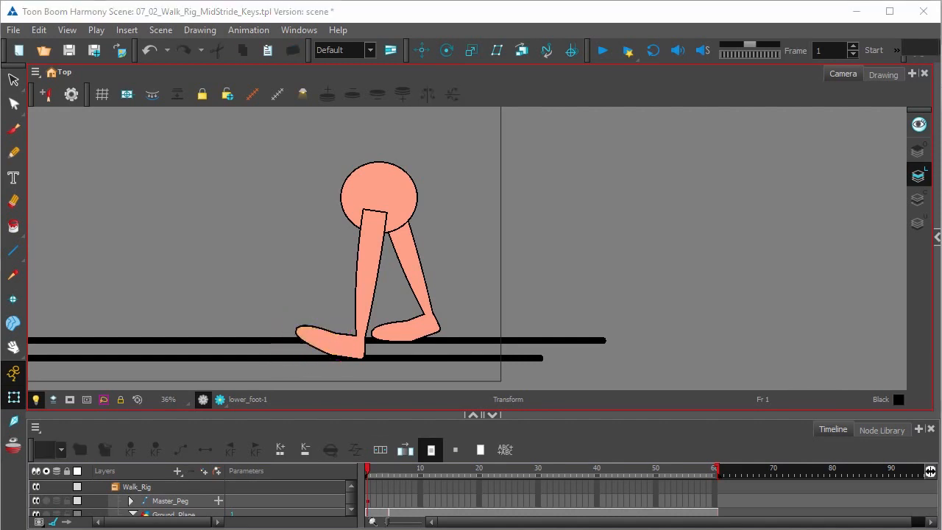
mouse_move(380, 263)
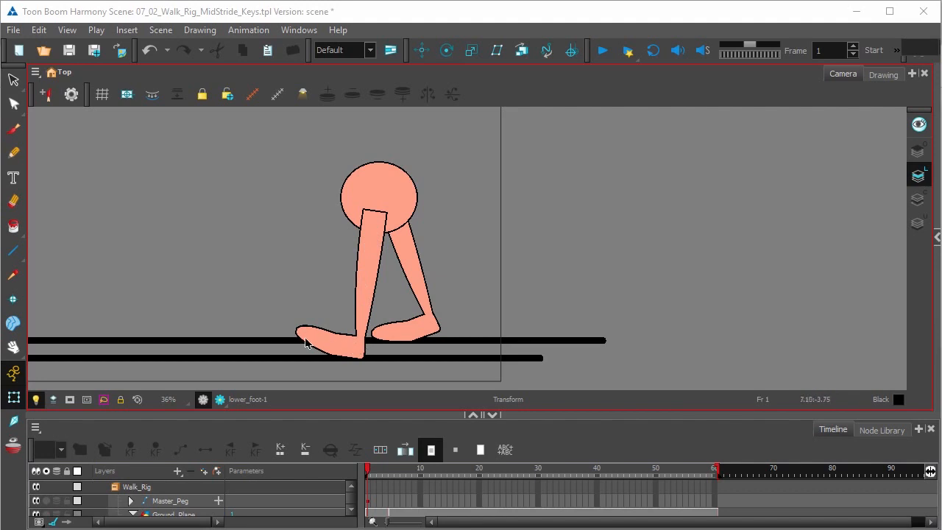
mouse_move(334, 352)
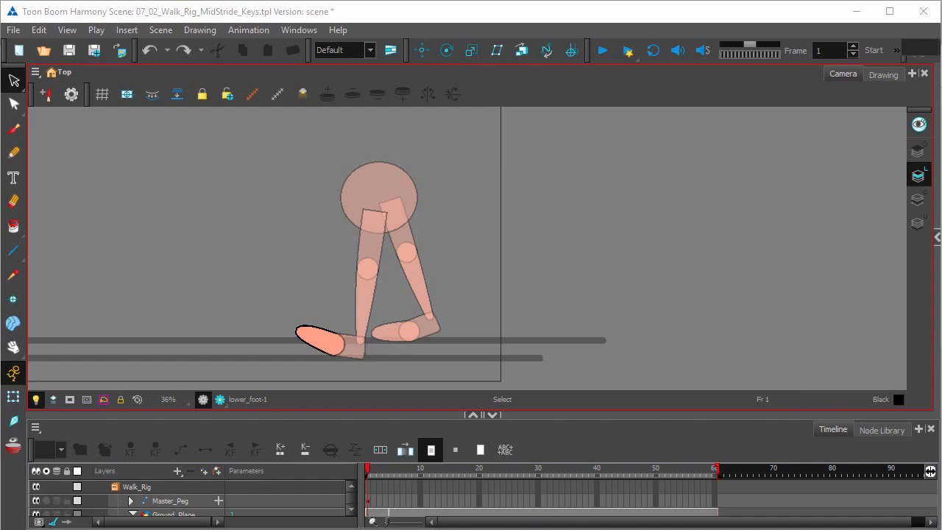
mouse_move(411, 464)
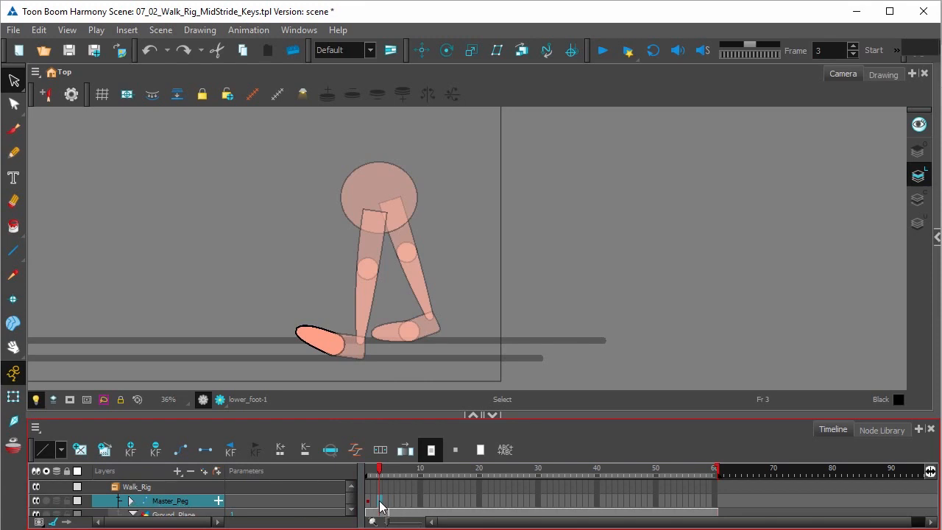
On Master_Peg, insert a keyframe at frame 3, delete frame 1's keyframe, then key frame 2.
right_click(381, 505)
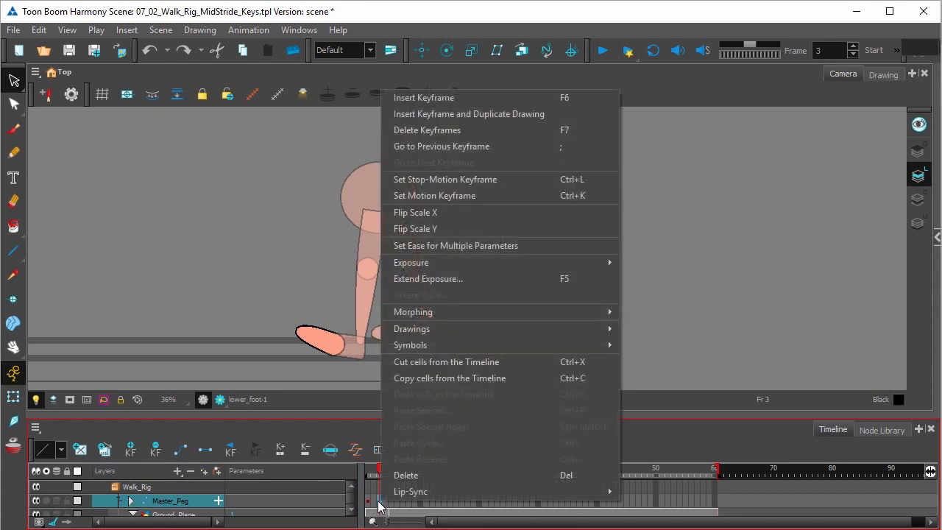
mouse_move(424, 97)
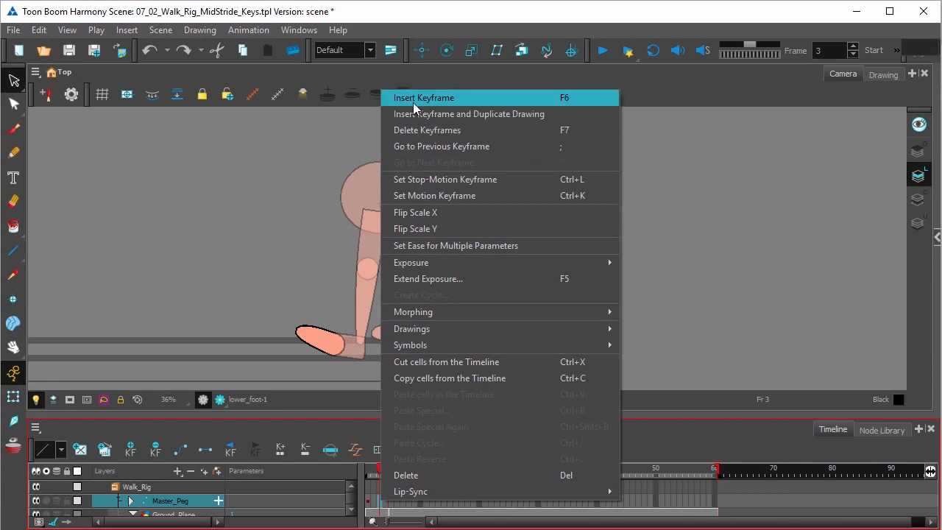
click(424, 97)
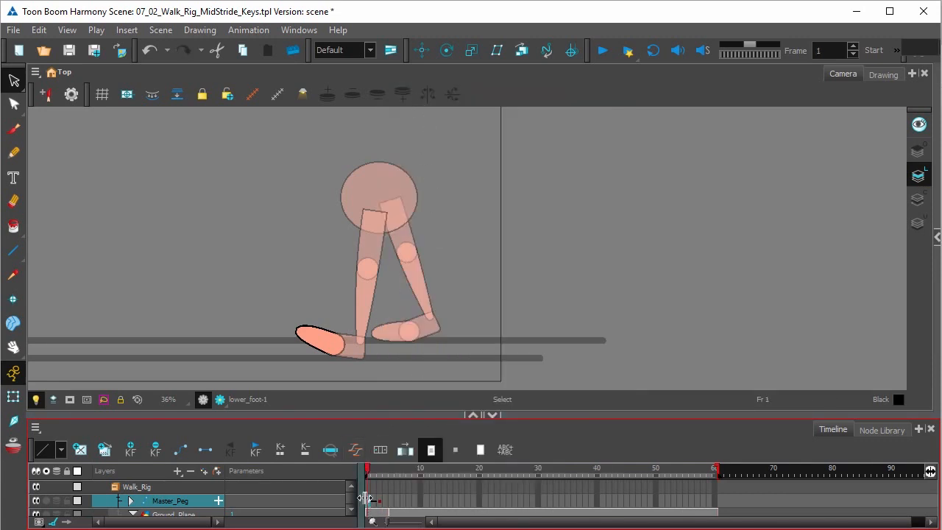
right_click(372, 497)
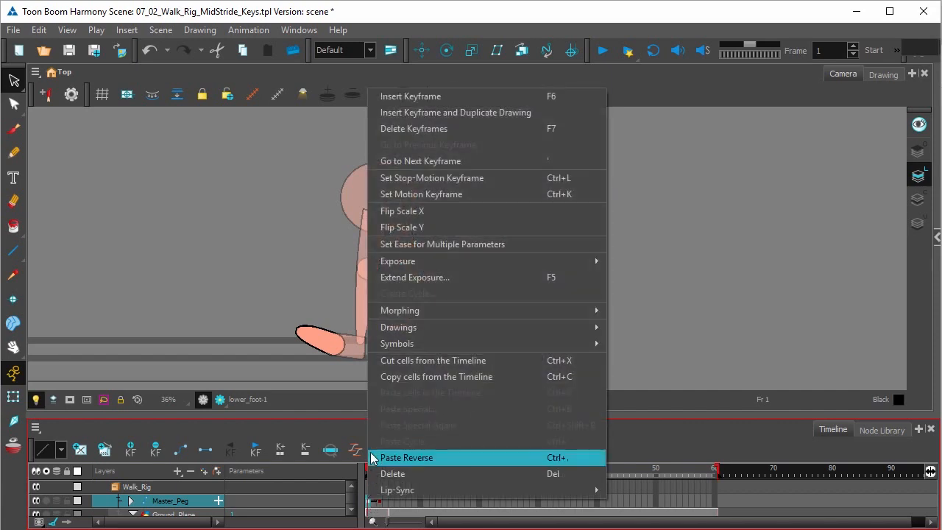
mouse_move(414, 128)
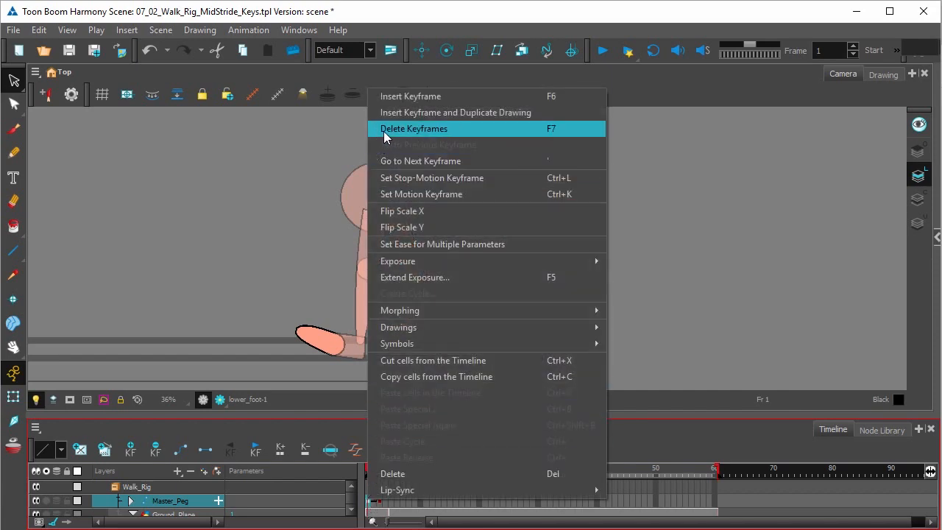
click(413, 128)
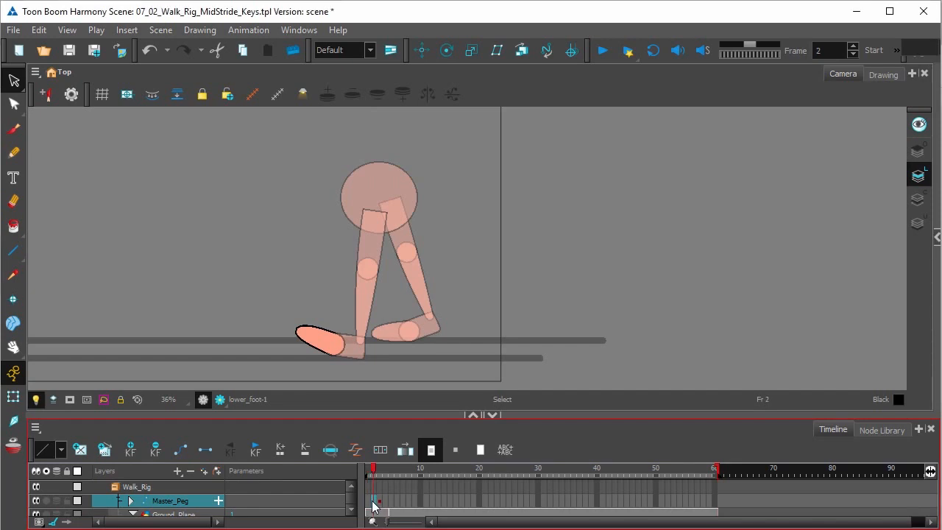
right_click(376, 502)
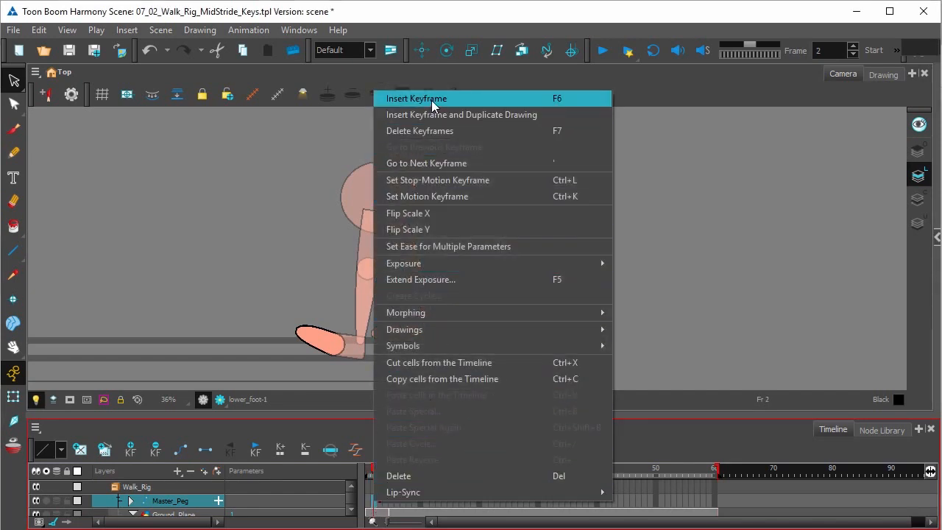
click(416, 97)
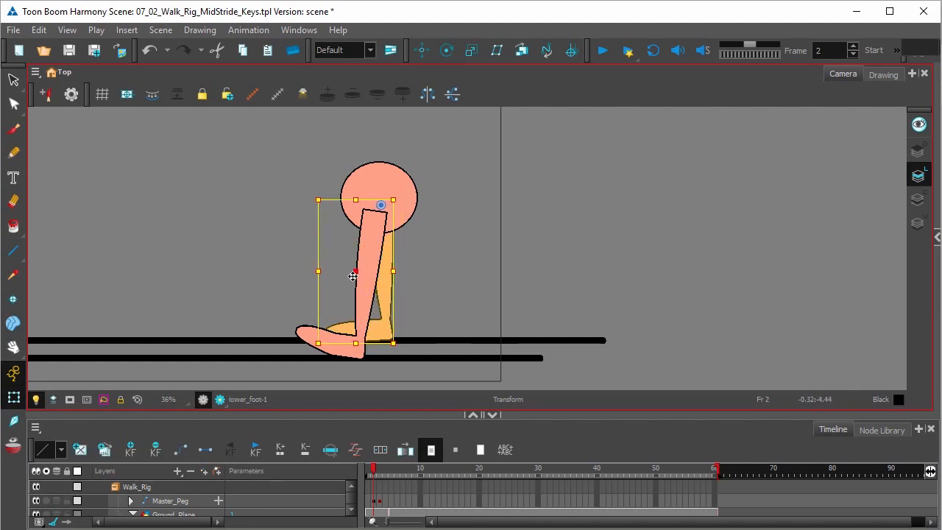
At frame 2, move the front leg under the body and bend the back leg's knee forward.
drag(353, 276, 361, 339)
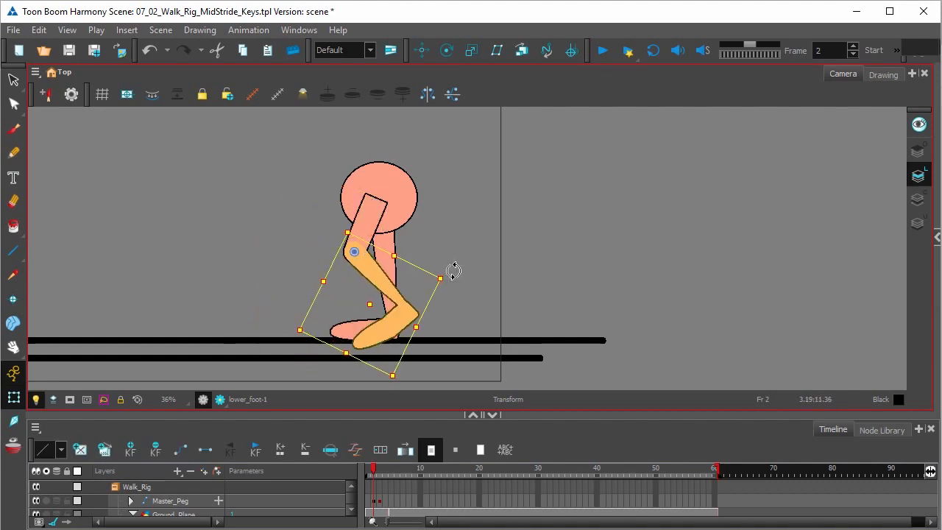
drag(454, 271, 356, 357)
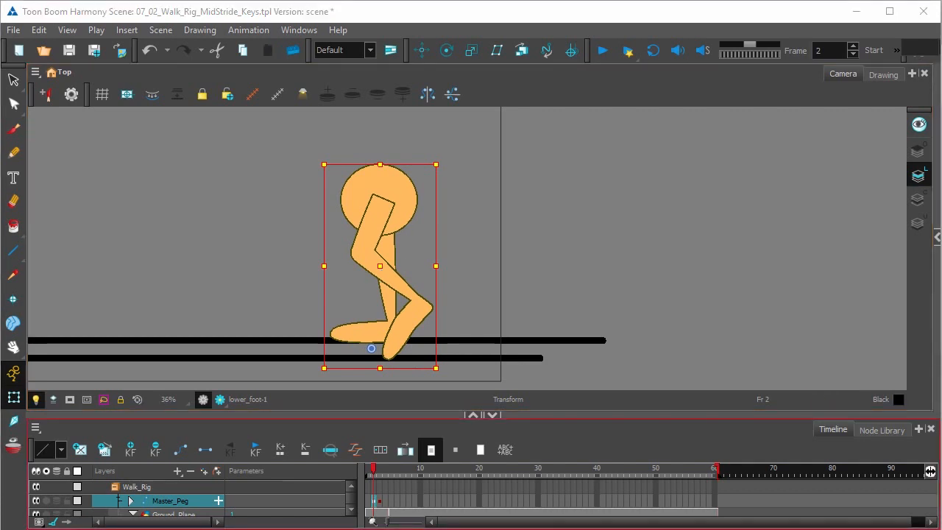
mouse_move(352, 328)
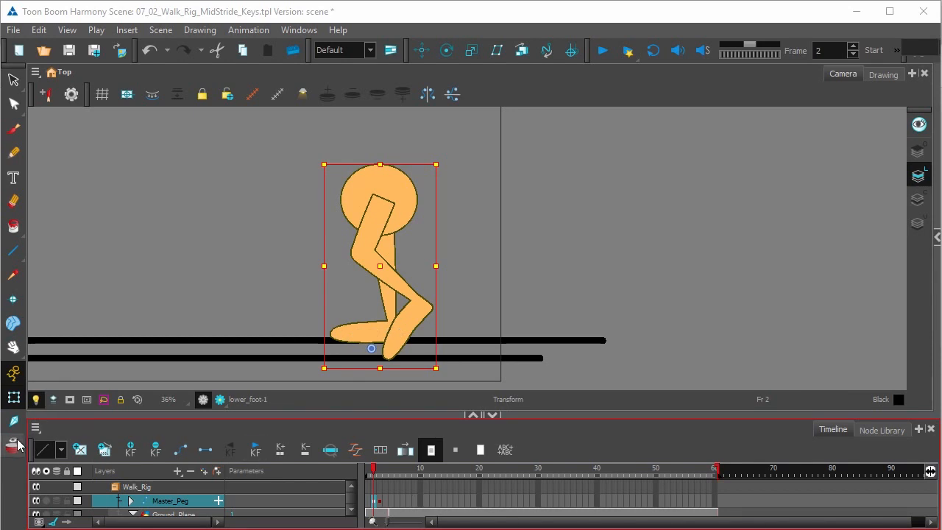
mouse_move(22, 445)
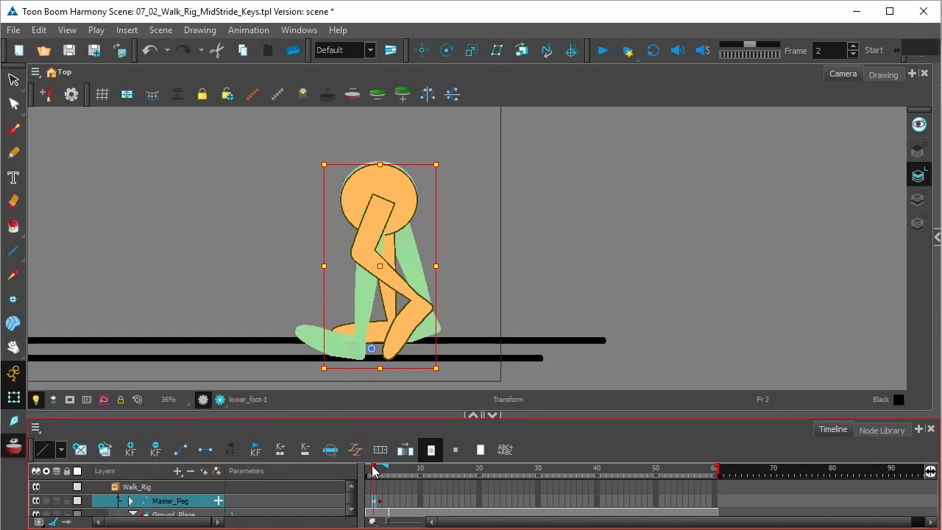
mouse_move(349, 354)
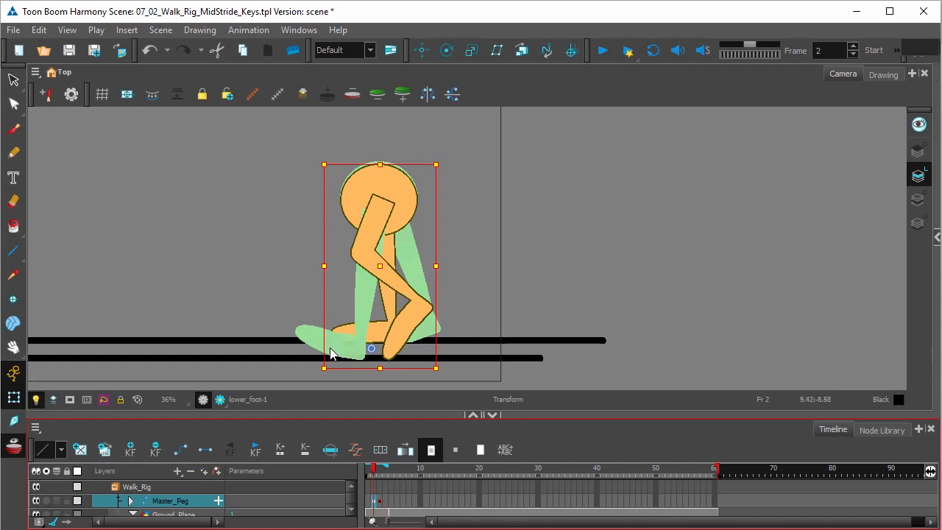
mouse_move(429, 328)
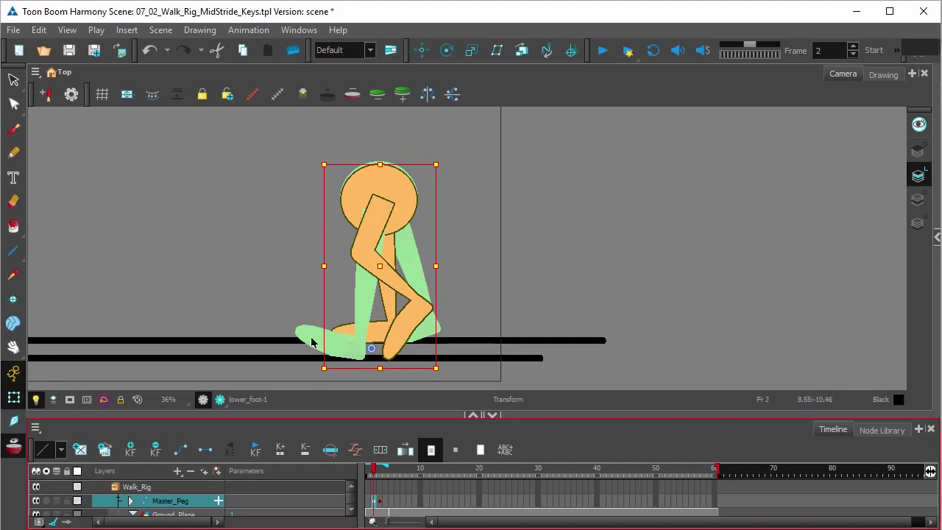
mouse_move(352, 344)
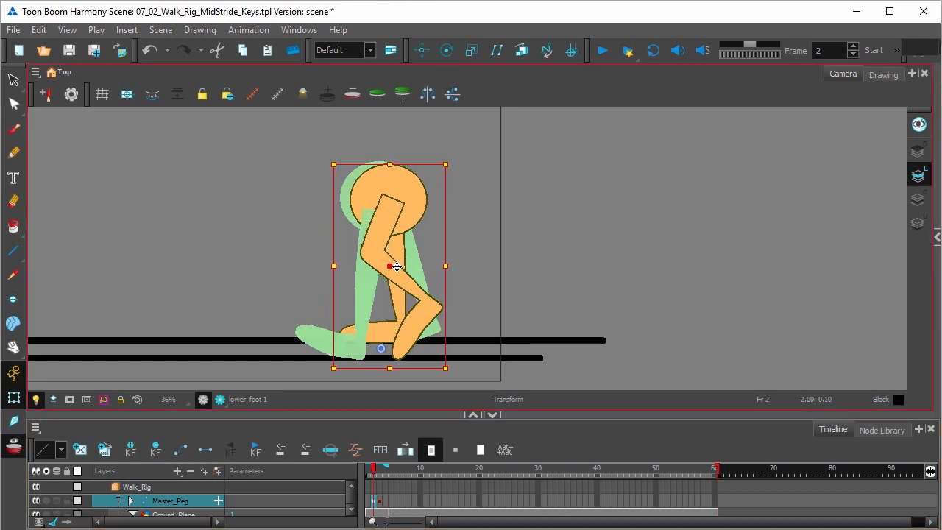
Shift the frame-2 walker forward so its contact foot matches the onion-skin ghost.
drag(389, 265, 422, 266)
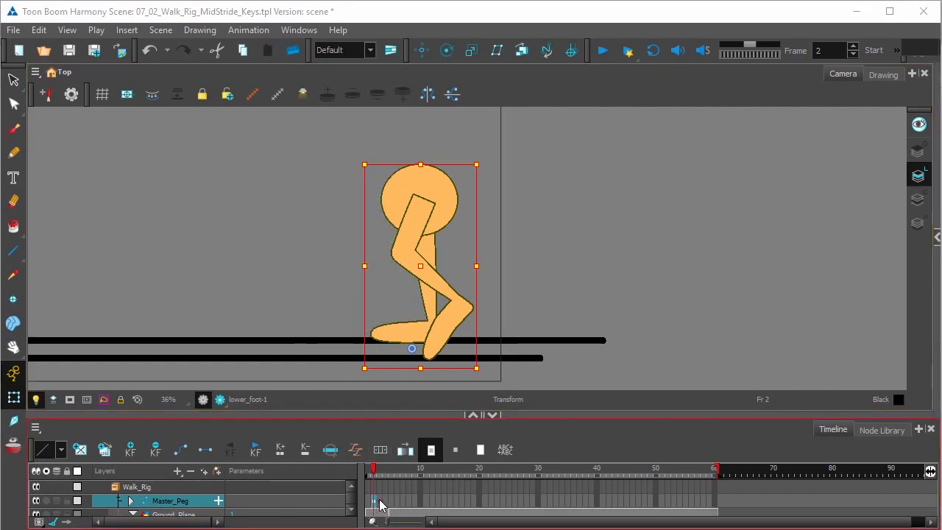
Select the Master_Peg frame 2 cell, then step to another frame to compare poses.
click(375, 488)
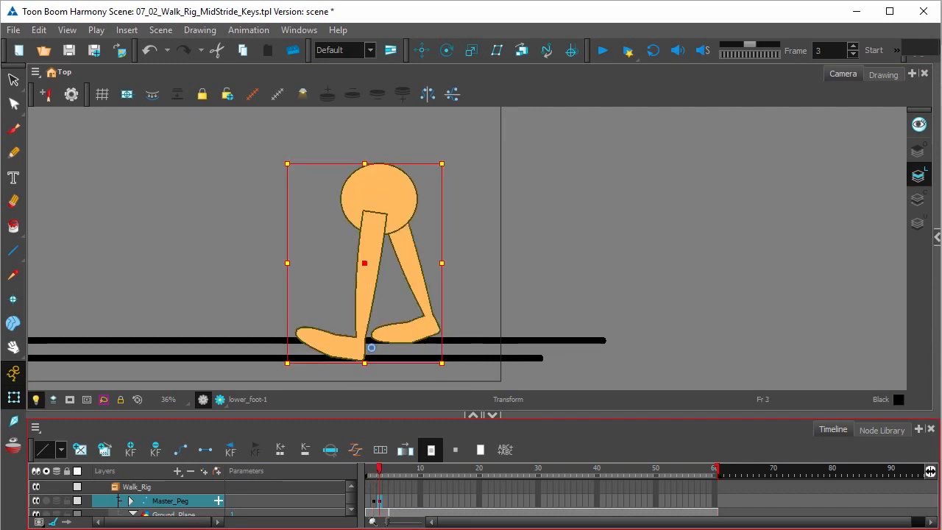
click(371, 501)
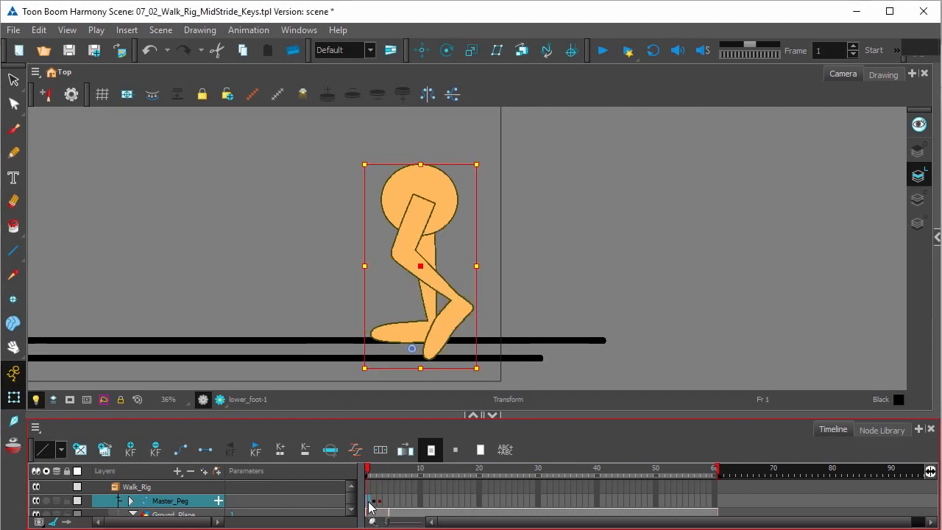
mouse_move(422, 384)
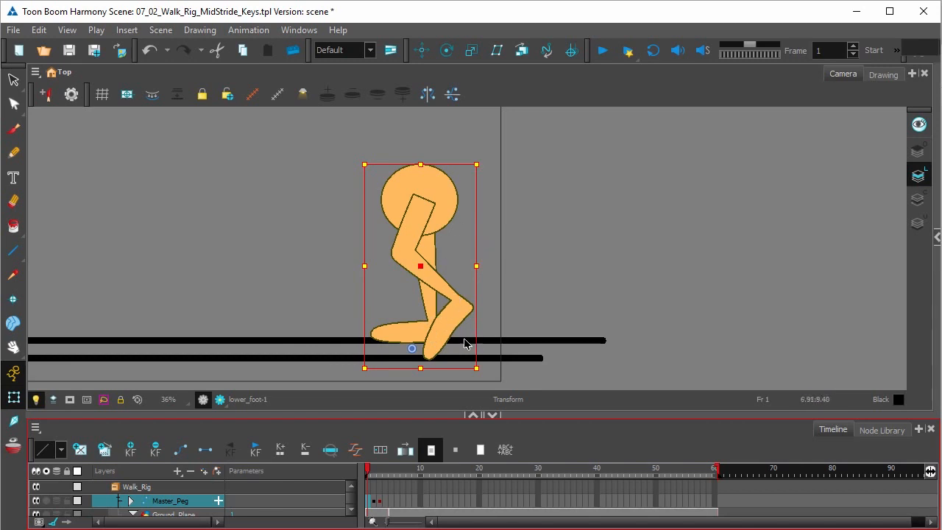
mouse_move(456, 347)
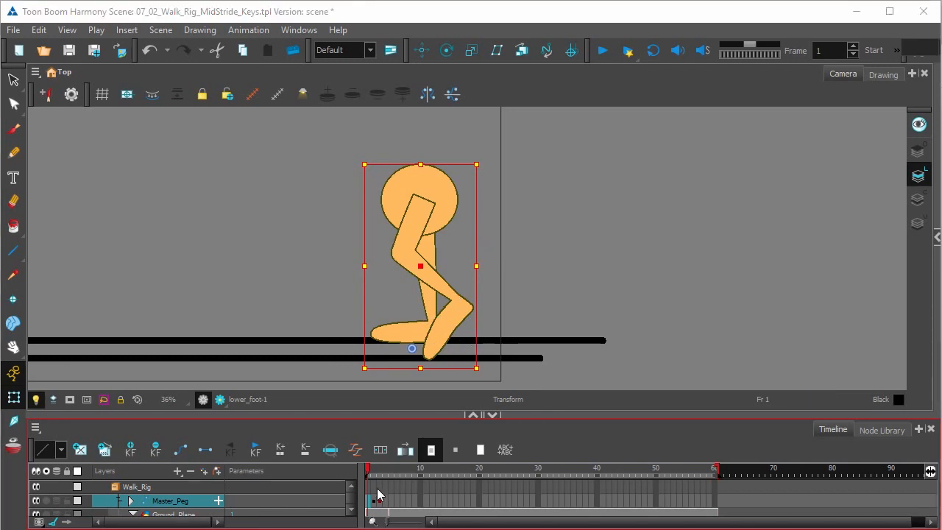
At frame 1, swing the front leg into a stride and rotate its foot flat on the ground.
right_click(373, 497)
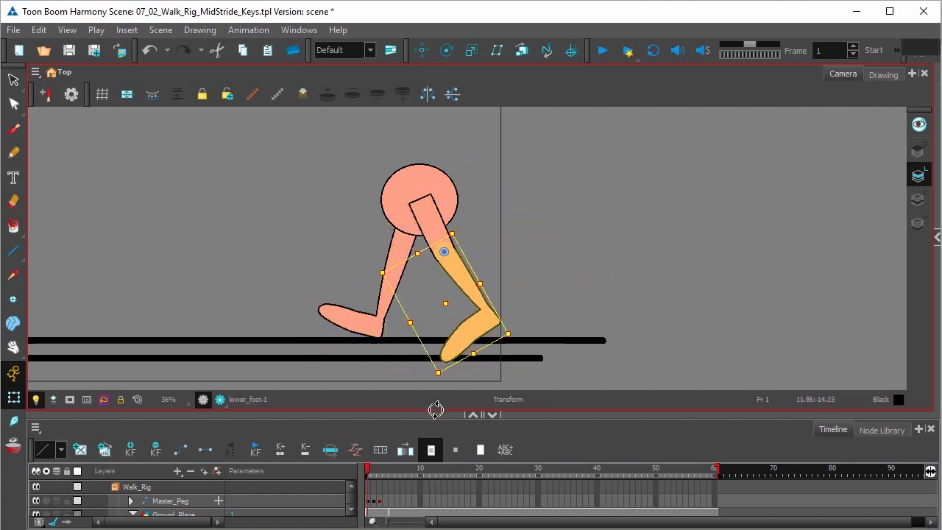
drag(444, 251, 461, 337)
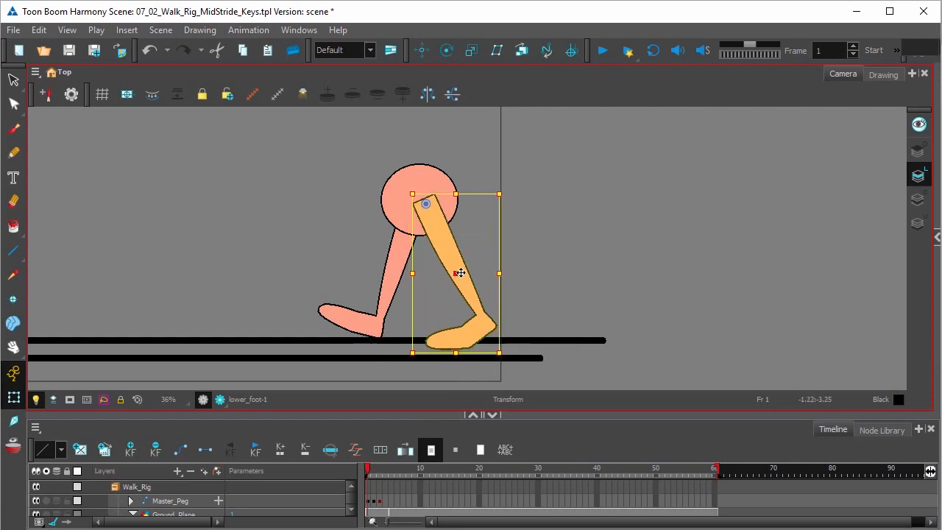
drag(460, 273, 460, 244)
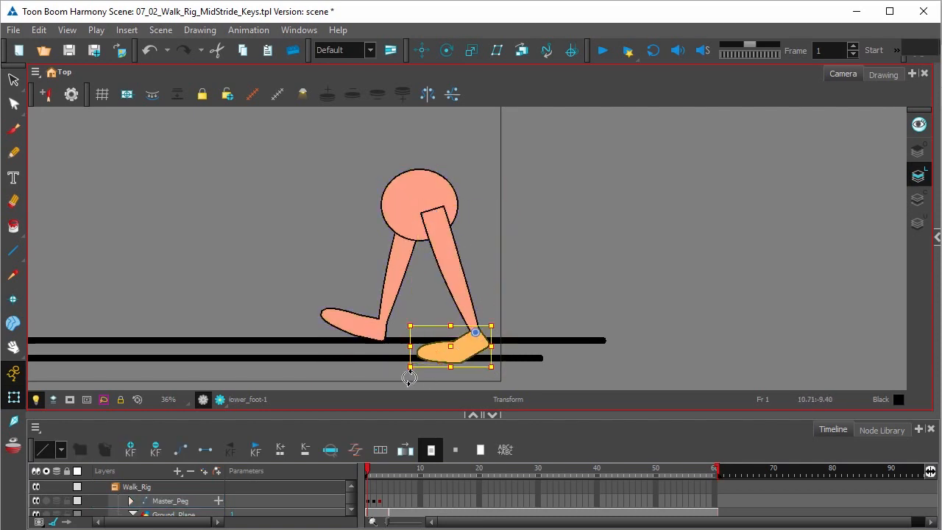
drag(475, 332, 455, 348)
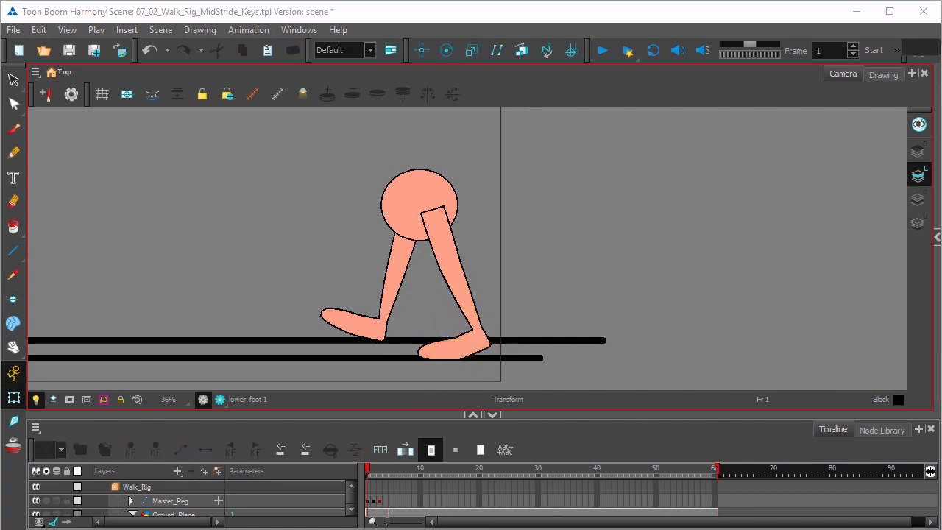
mouse_move(369, 364)
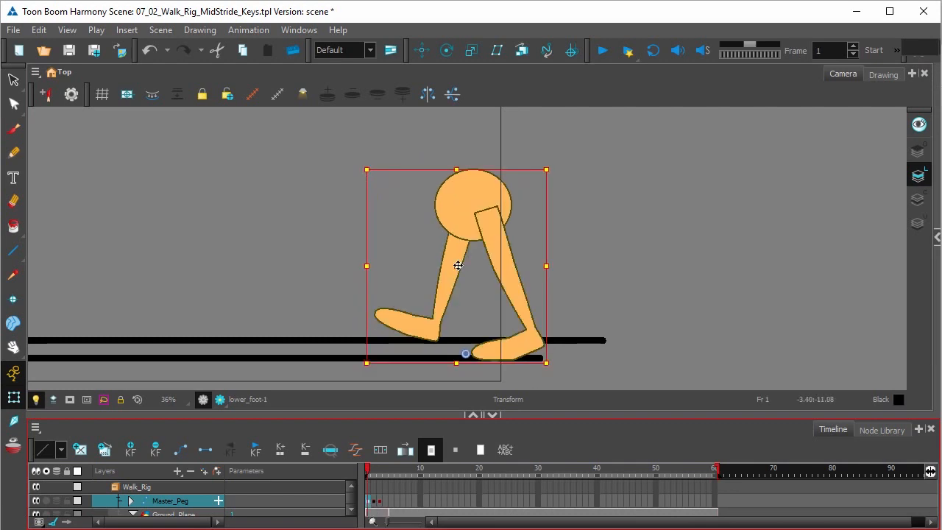
Step to frame 3 on Master_Peg, showing the upright pose with the rear knee bent.
click(371, 502)
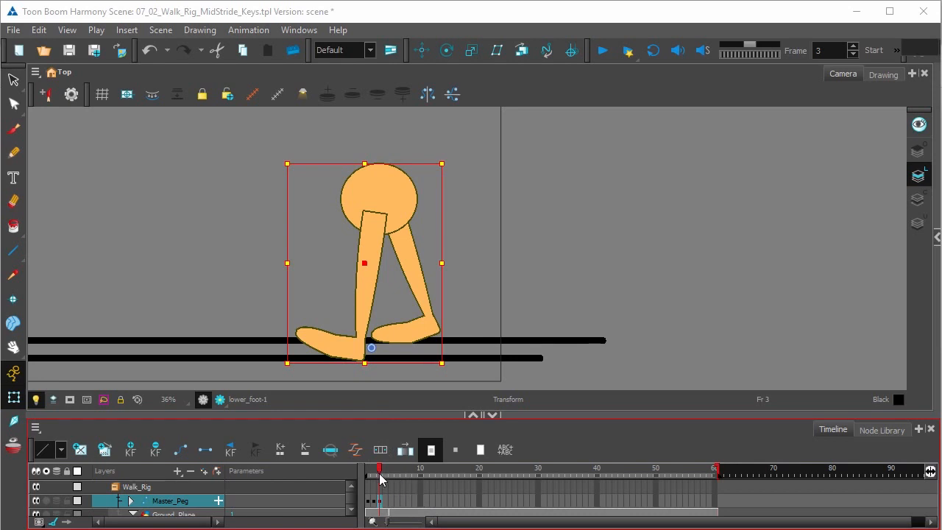
mouse_move(294, 362)
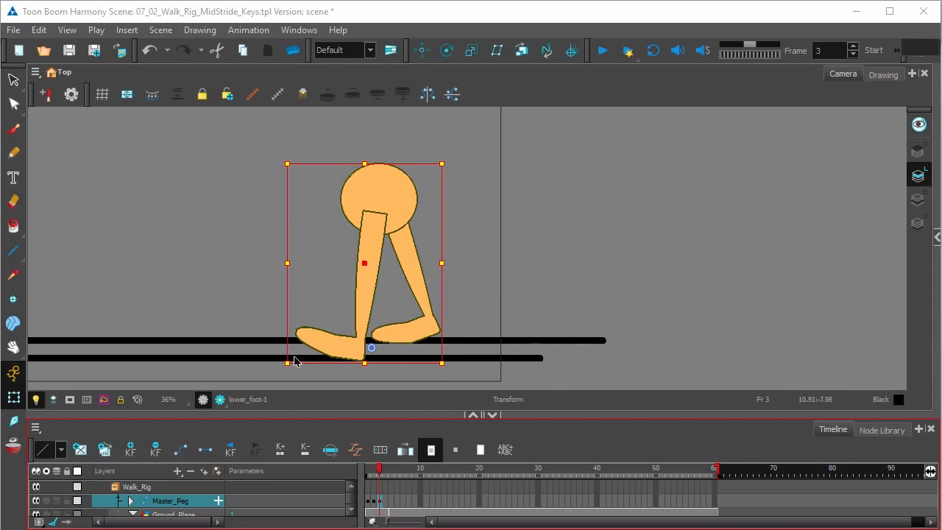
Key frame 4, rotating one leg straight under the body and bending the other back.
click(385, 471)
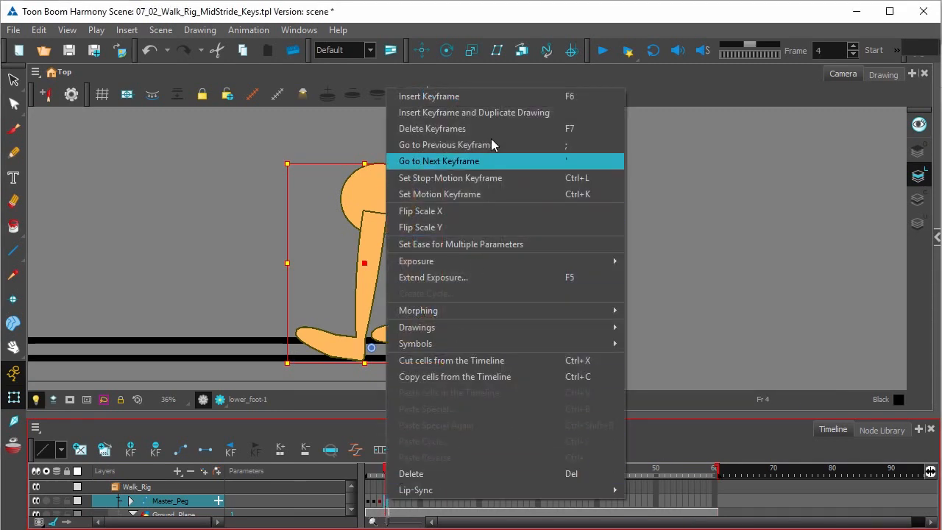
click(439, 160)
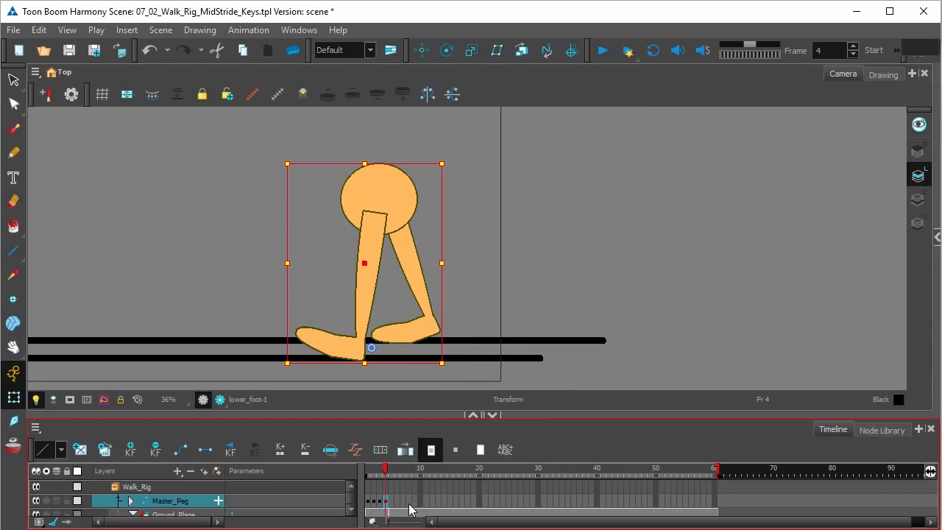
mouse_move(384, 510)
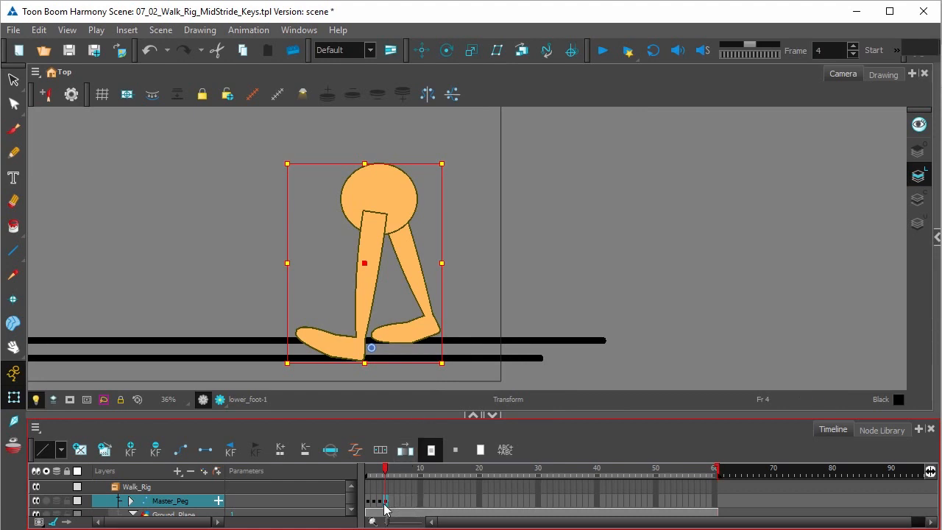
mouse_move(313, 315)
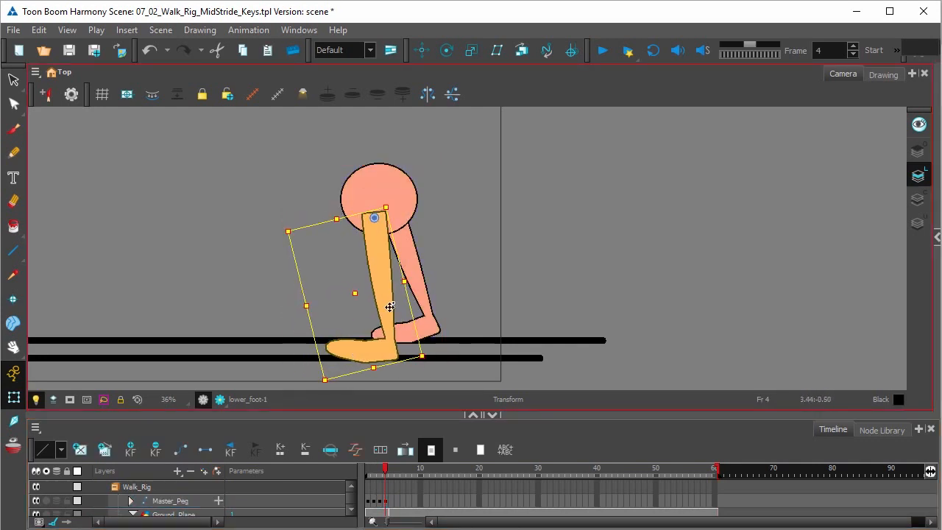
drag(389, 306, 363, 357)
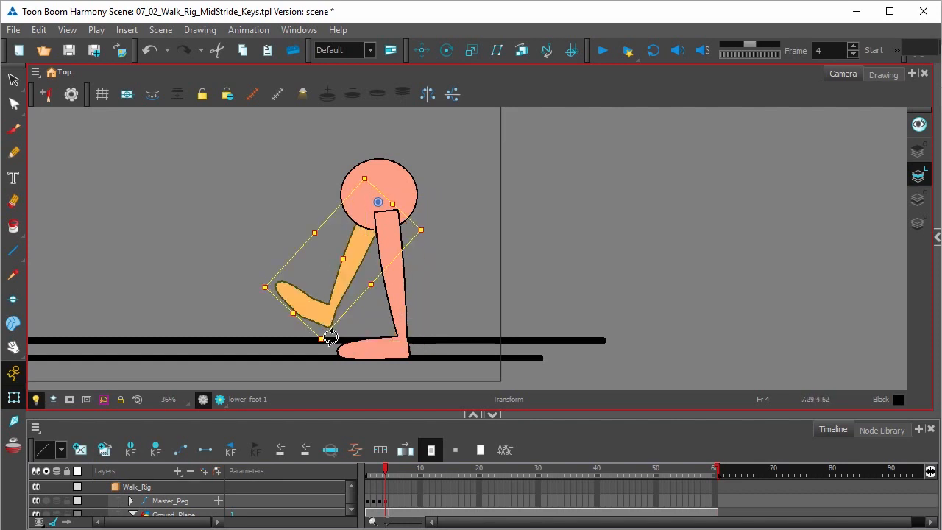
drag(329, 337, 387, 331)
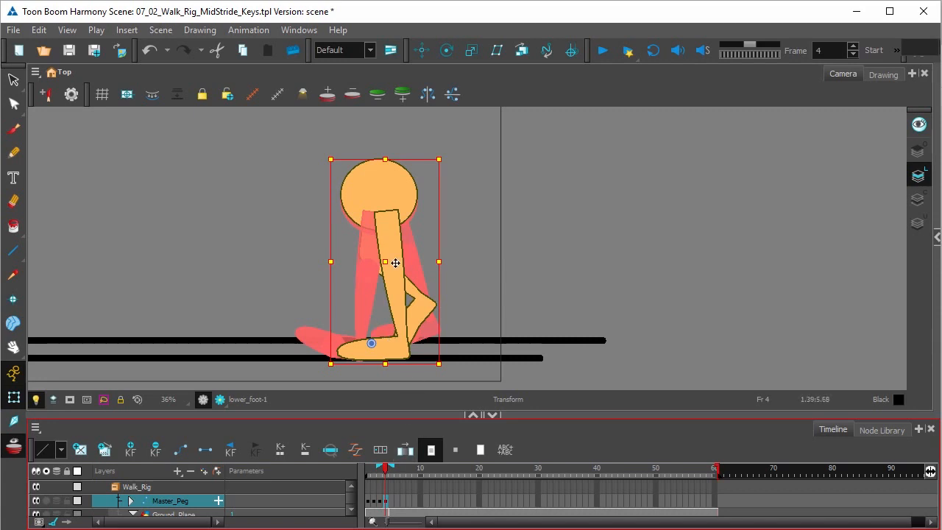
Shift the frame-4 character back to align its planted foot with the onion skin.
drag(395, 263, 340, 262)
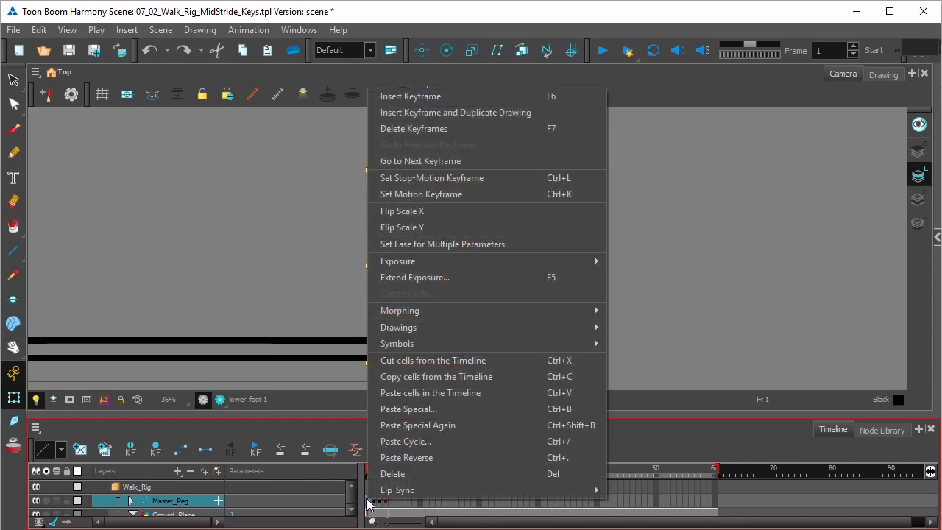
mouse_move(420, 377)
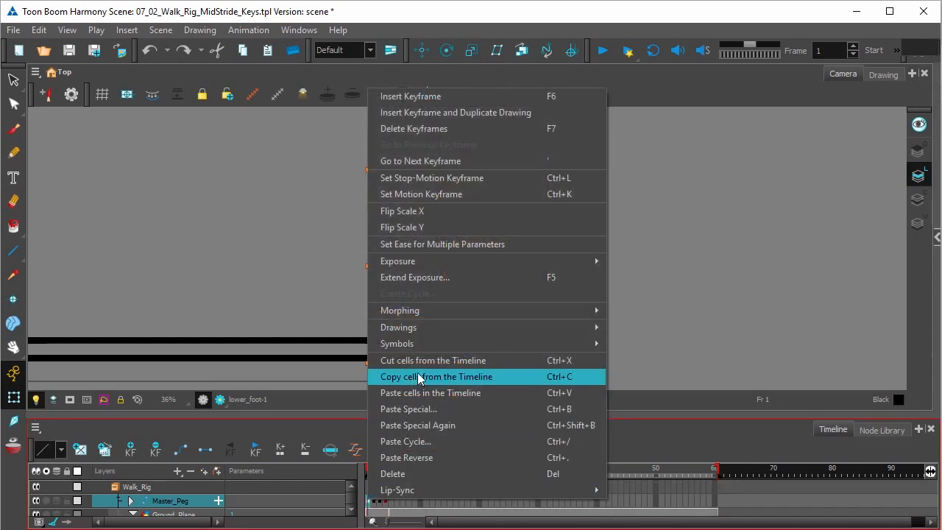
Copy the frame 1 pose into frame 5 and slide the character back to align feet.
click(437, 377)
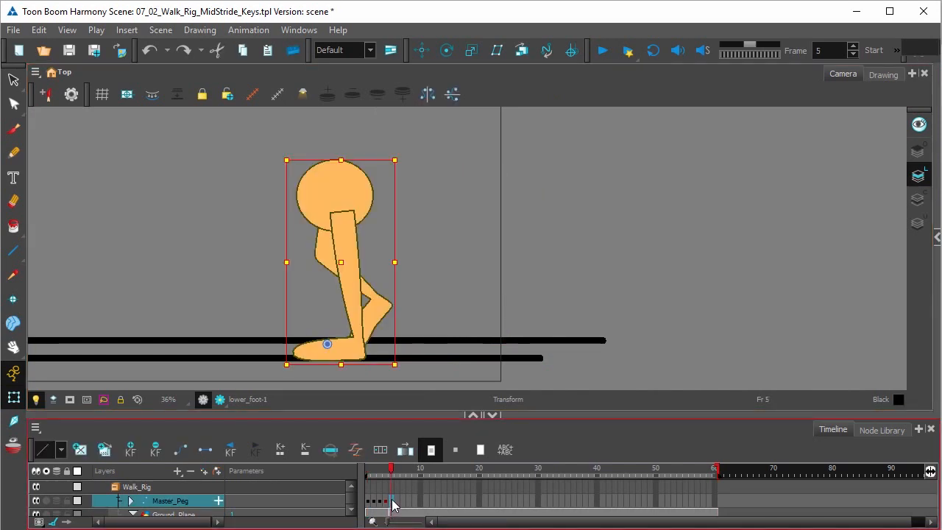
right_click(394, 502)
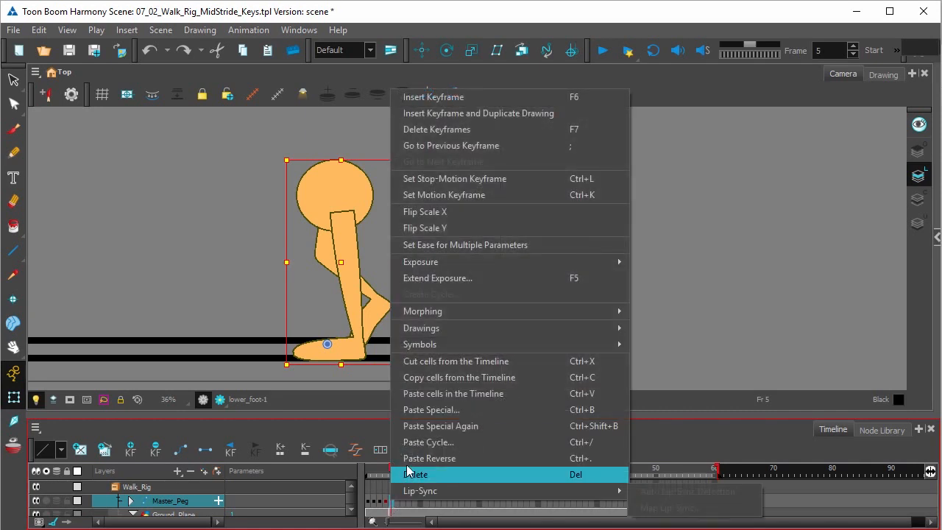
mouse_move(453, 393)
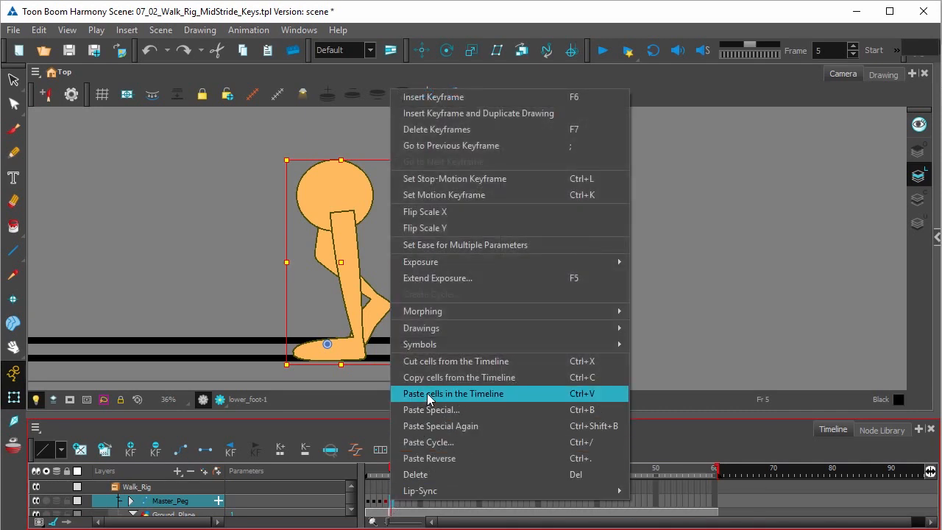
click(453, 393)
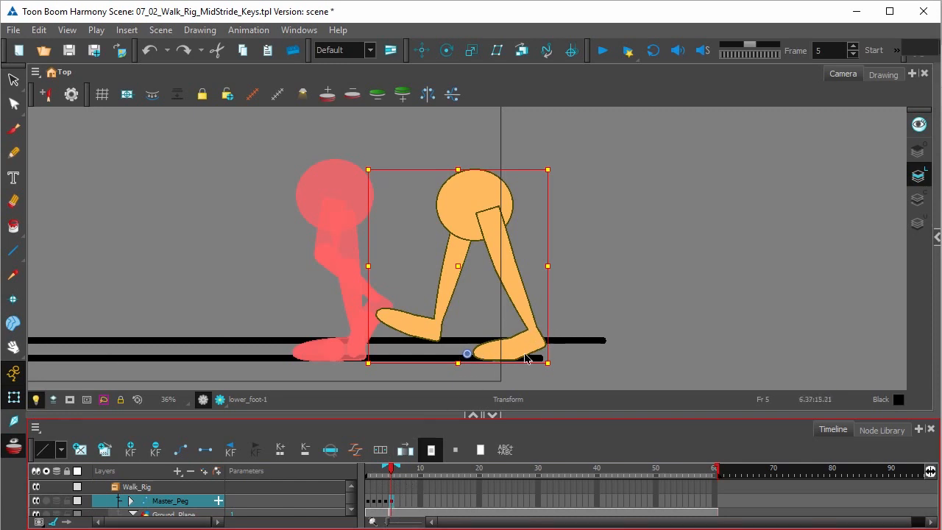
drag(526, 361, 442, 353)
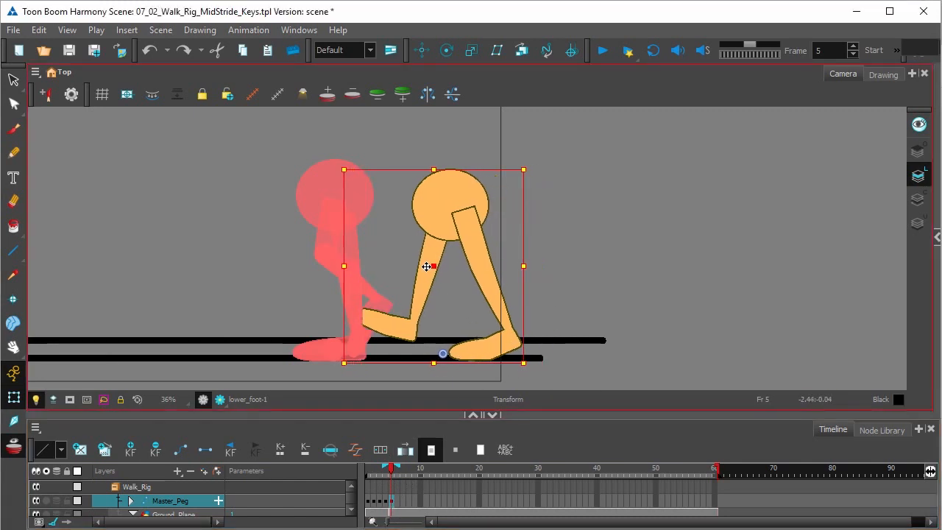